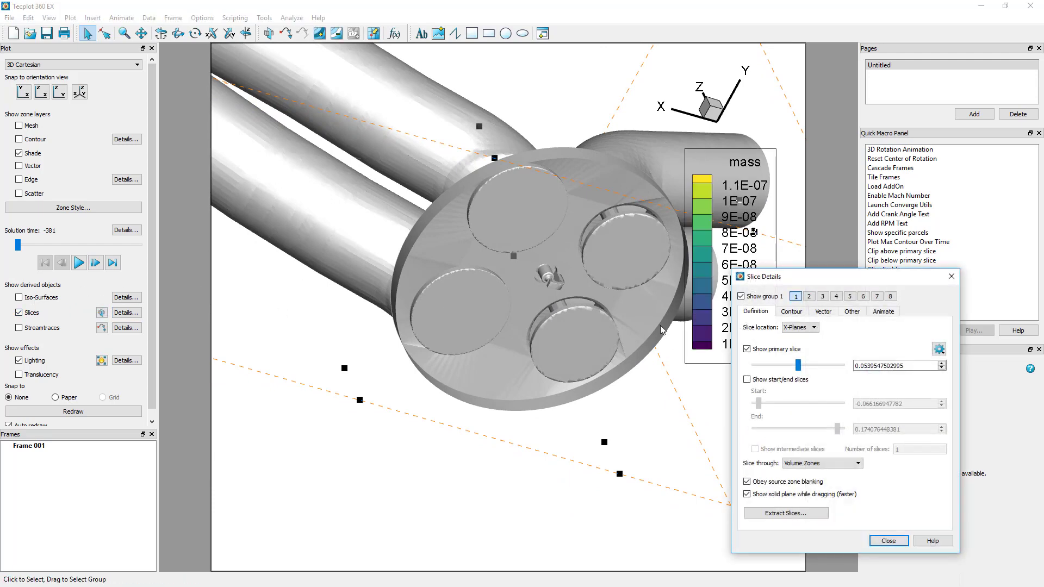
- Change the slice location to an Arbitrary plane
left_click(818, 327)
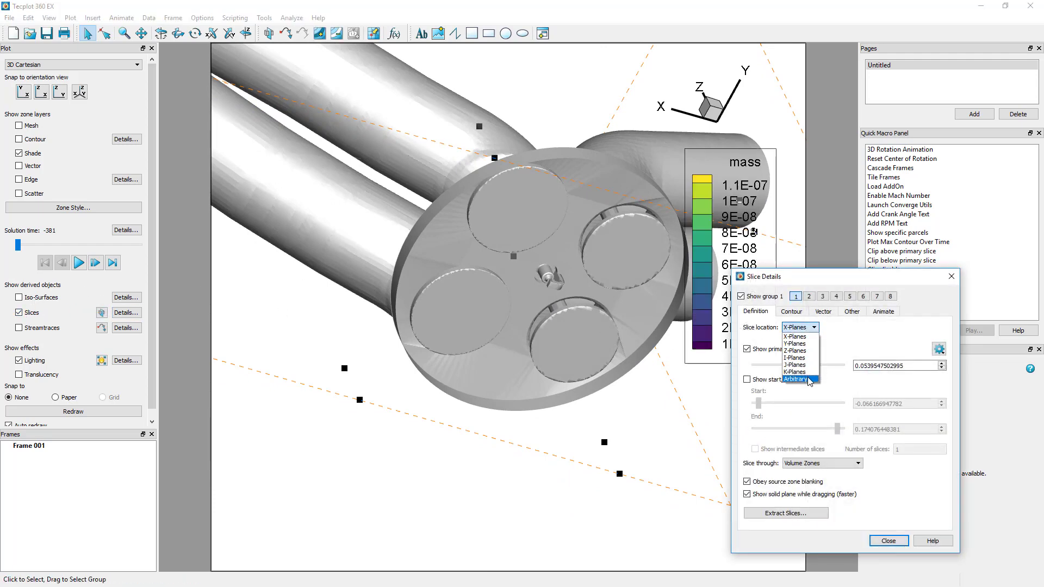
left_click(794, 379)
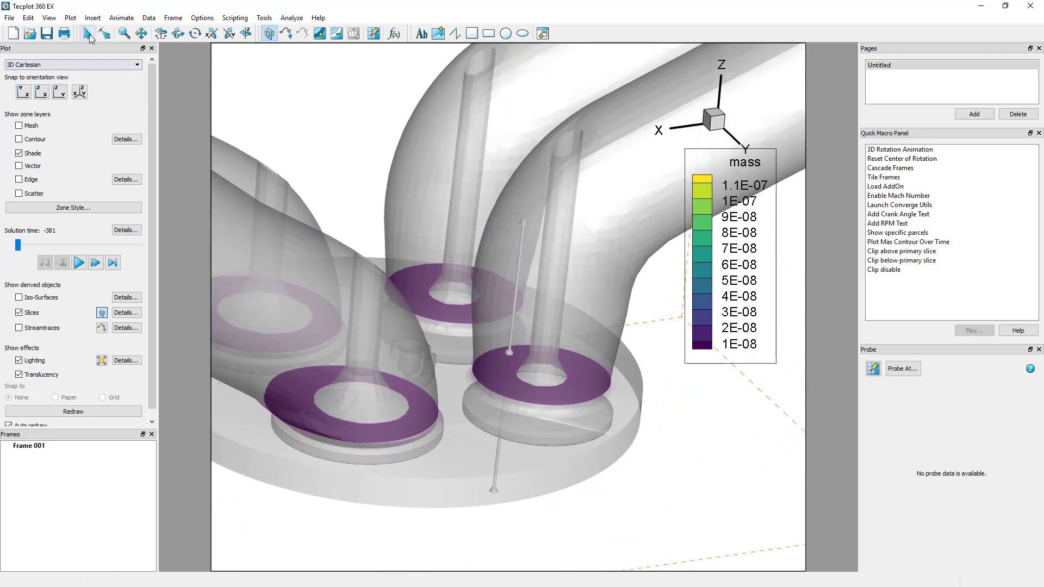
- Add value blanking constraints X >= 0 and Y <= 0 to leave one port
left_click(87, 33)
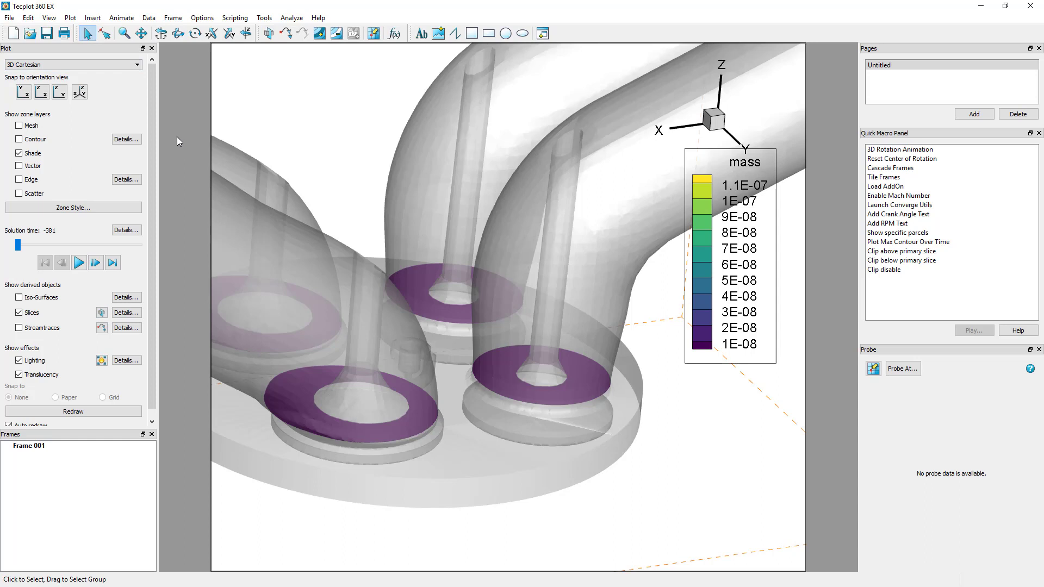
mouse_move(69, 17)
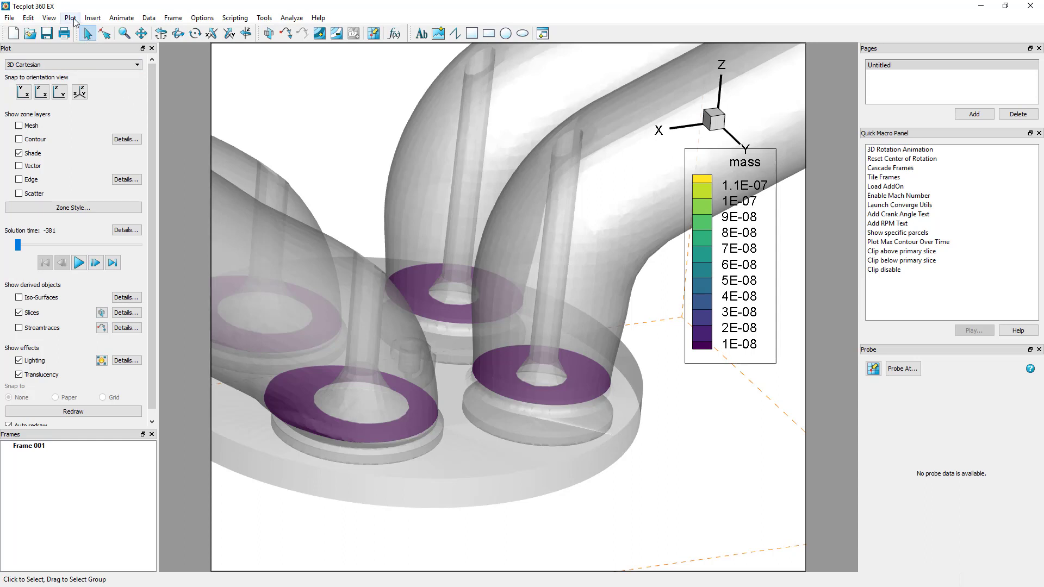
left_click(70, 18)
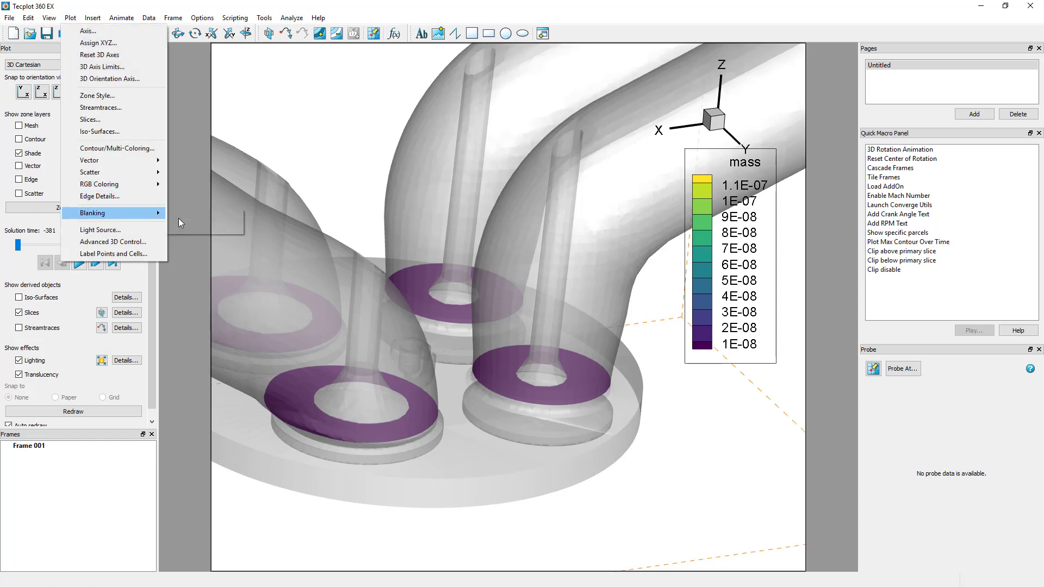
left_click(92, 213)
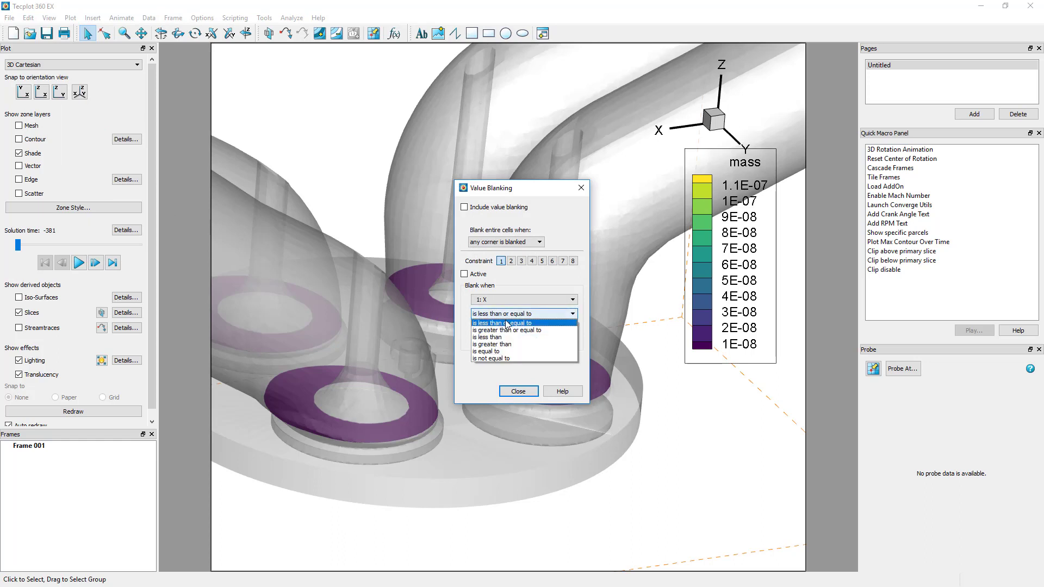
left_click(508, 330)
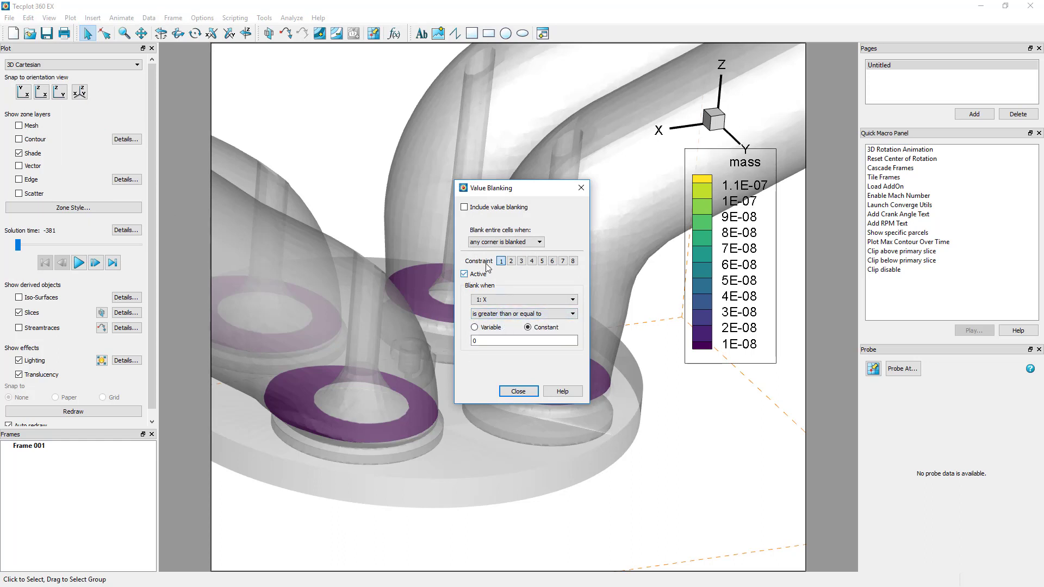
left_click(570, 299)
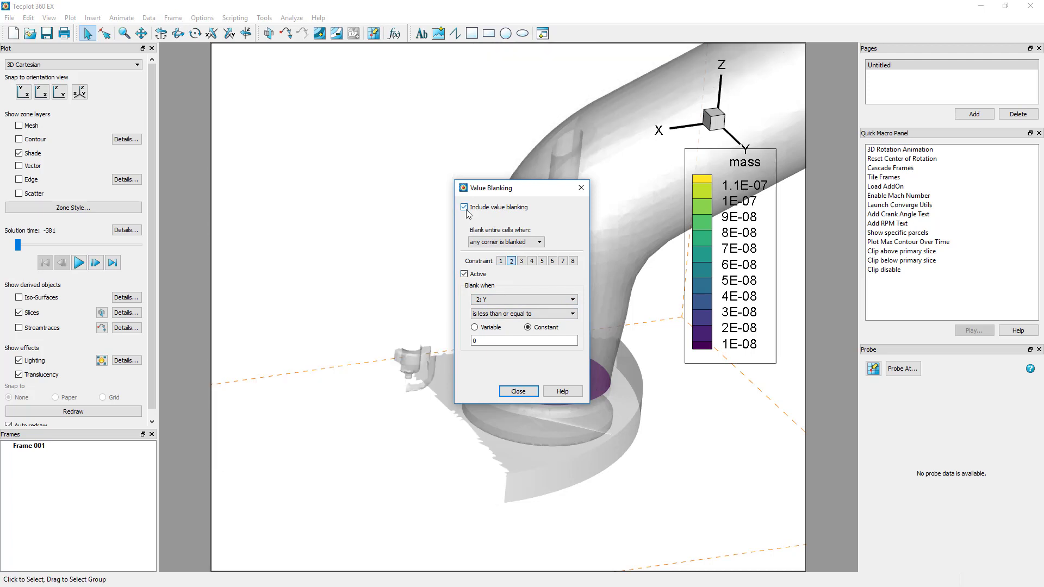
left_click(518, 391)
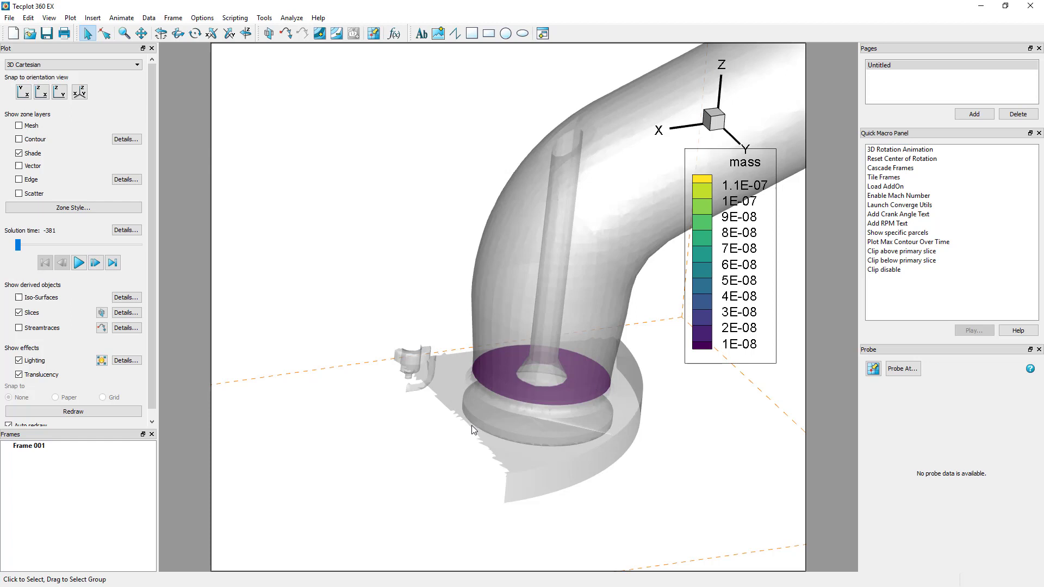
- Extract the slice at every solution time and step through times to -381
left_click(148, 18)
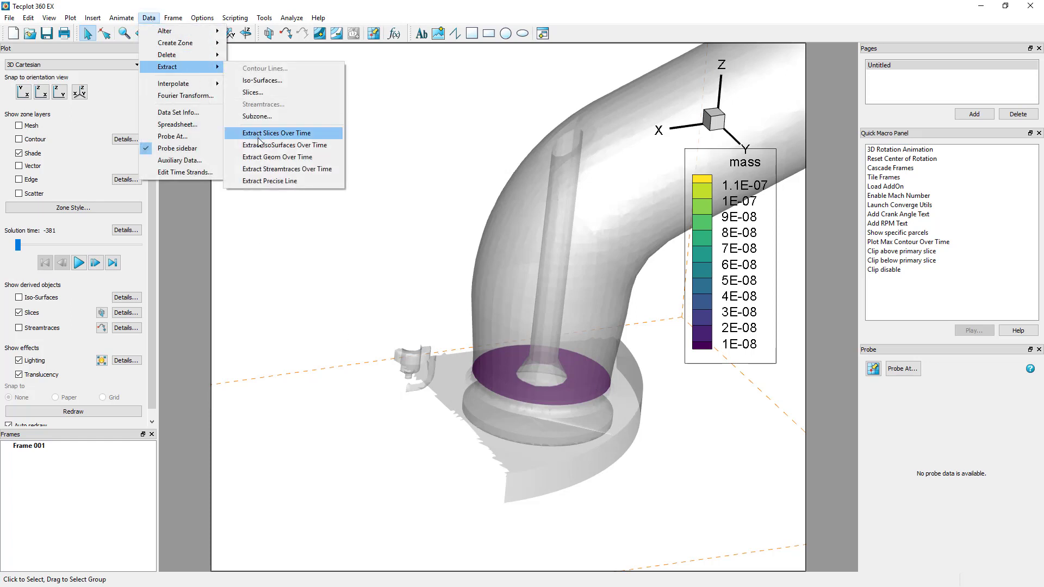
left_click(275, 133)
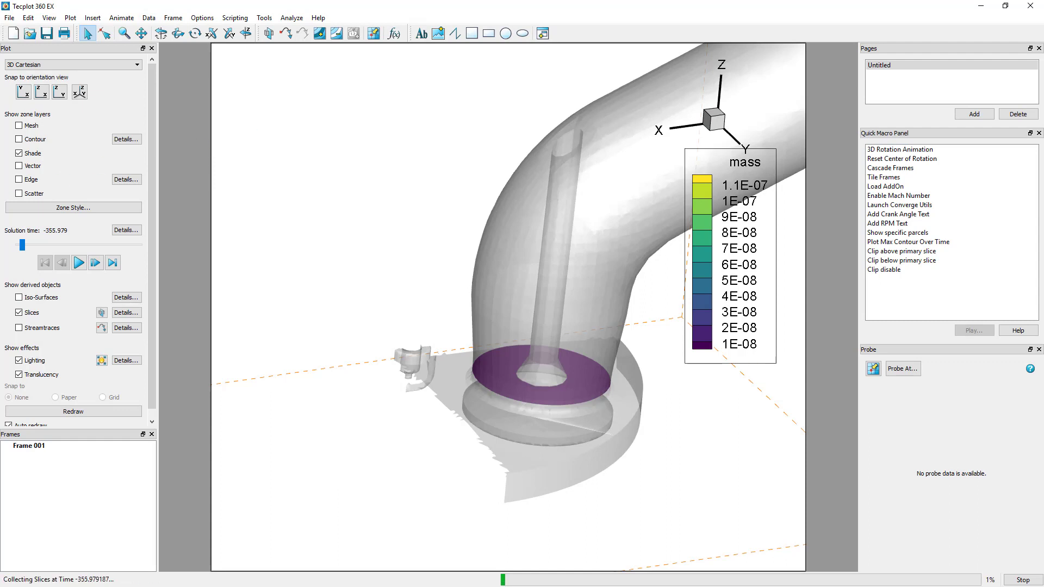
left_click(79, 261)
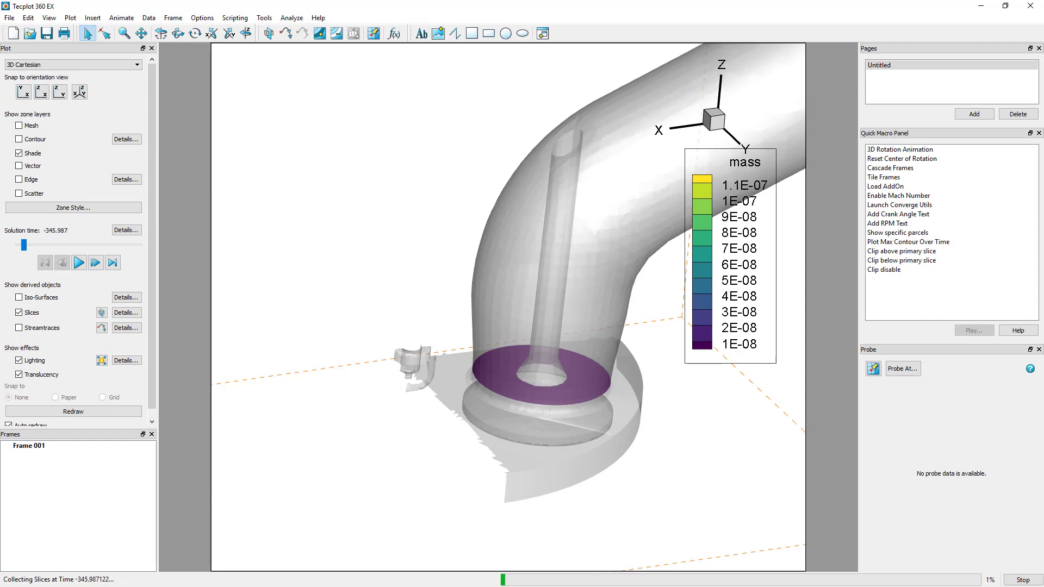
left_click(78, 262)
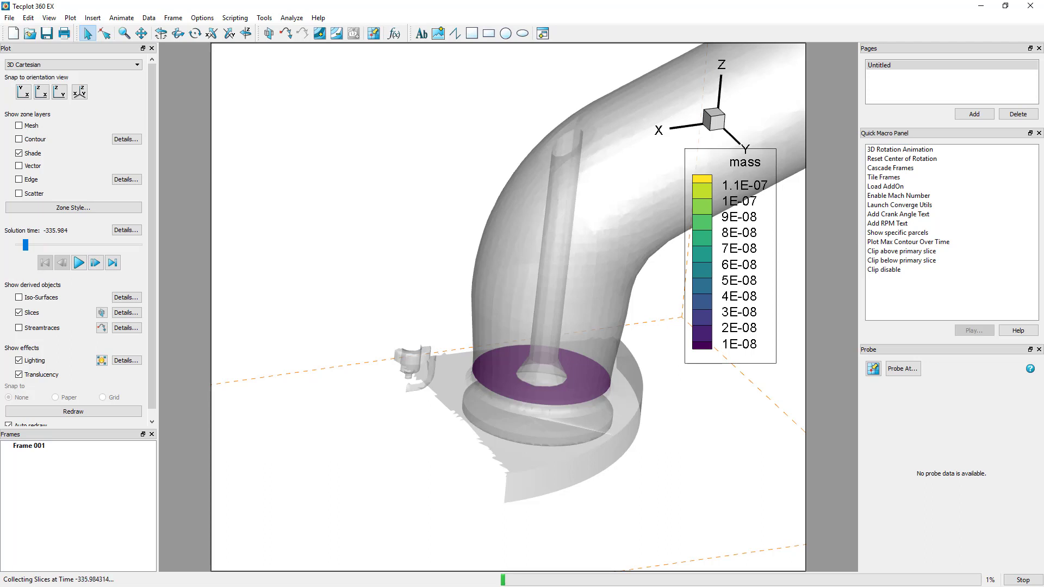
left_click(95, 261)
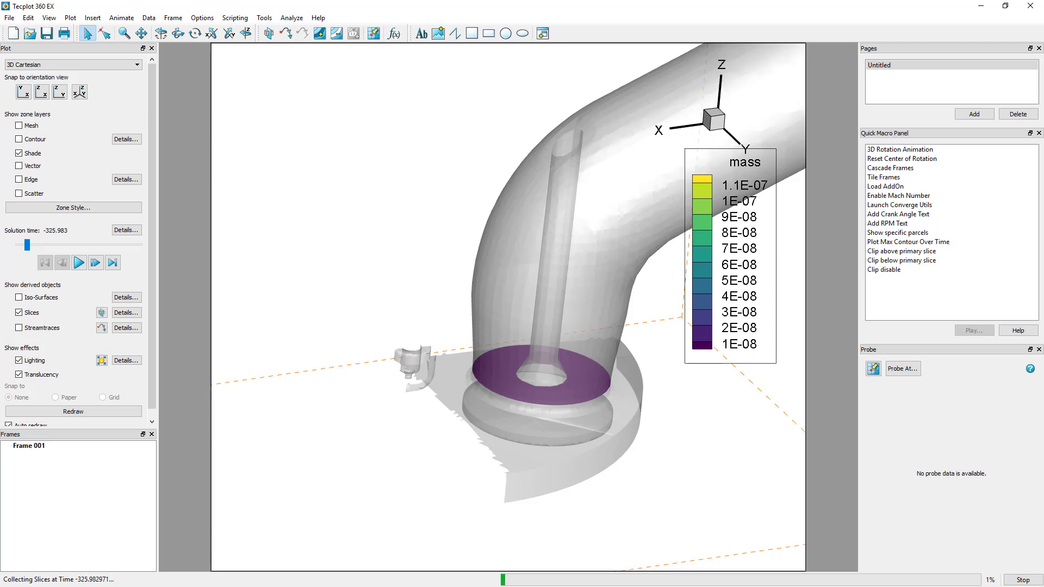
left_click(78, 262)
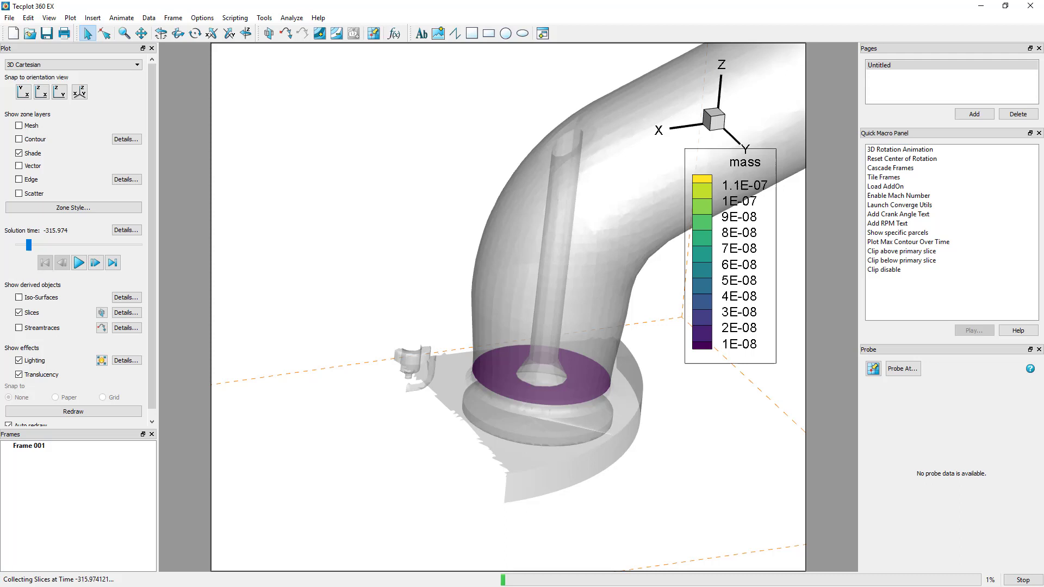
left_click(77, 262)
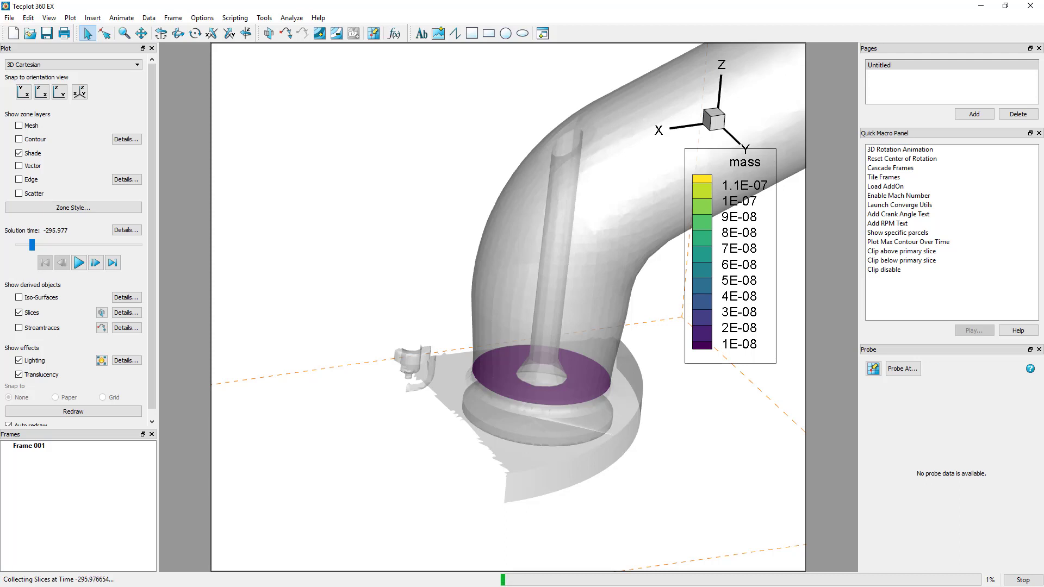
left_click(78, 261)
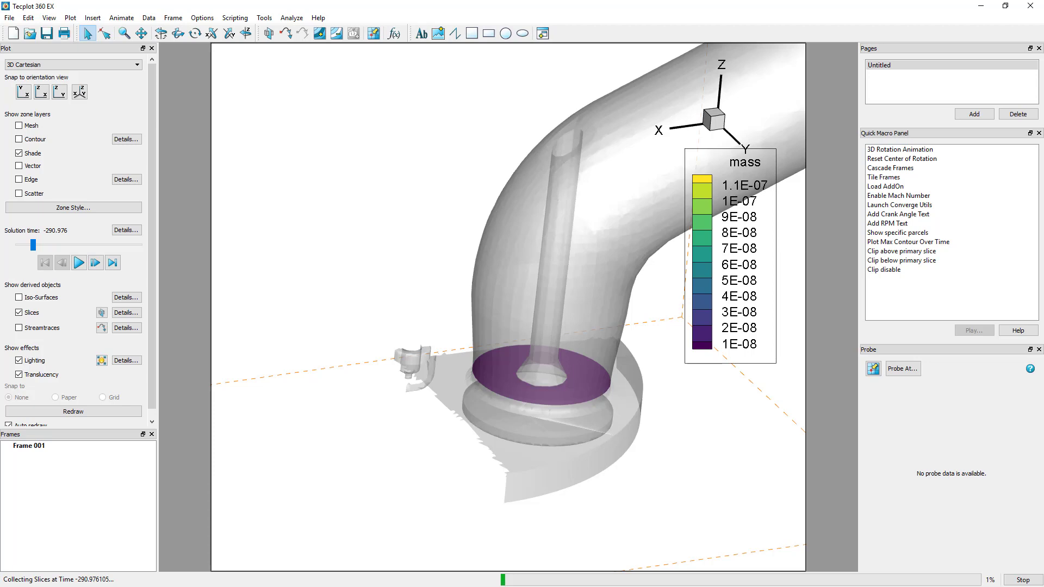
left_click(79, 262)
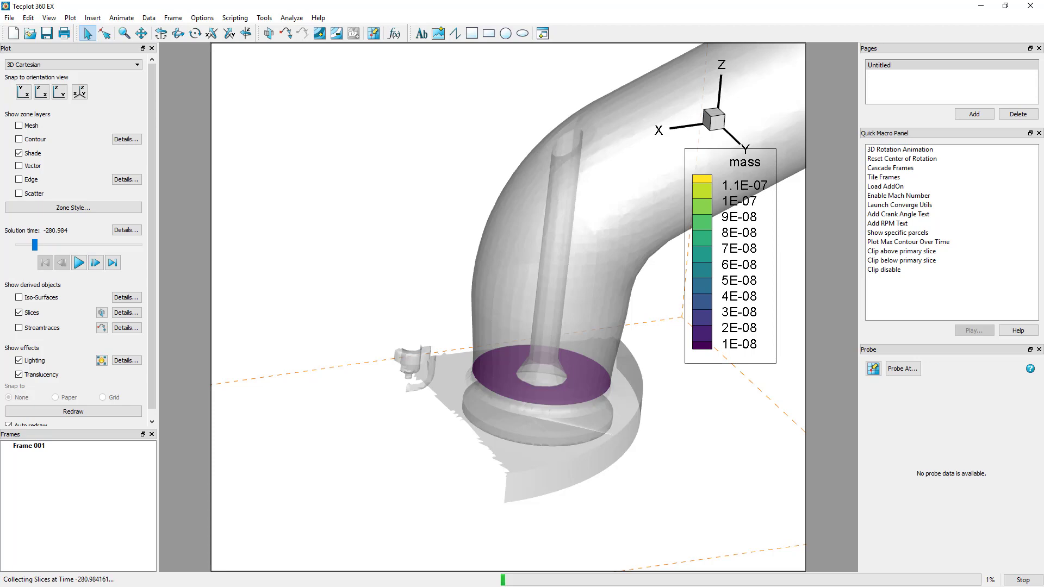
left_click(94, 261)
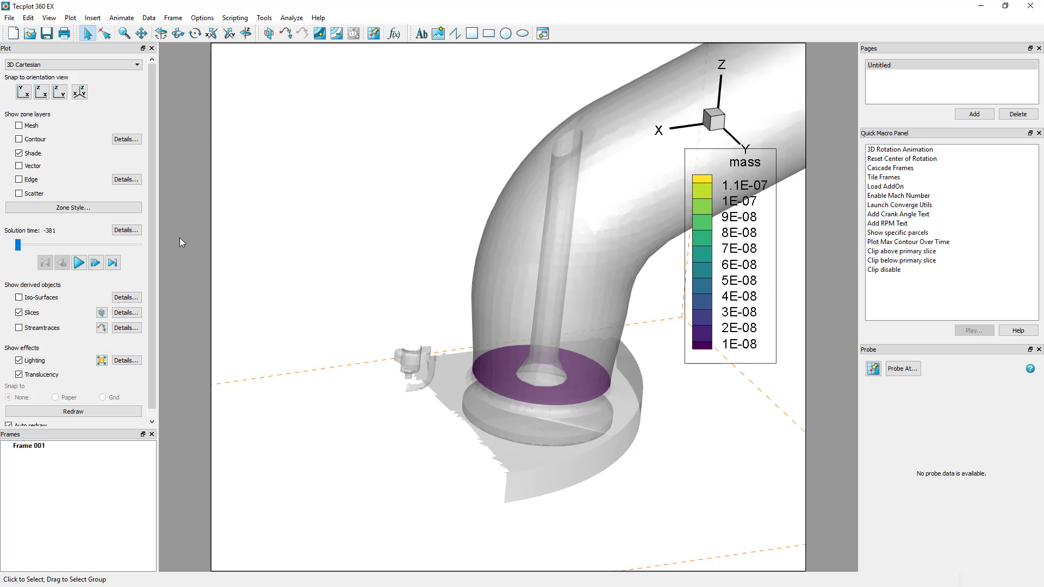
mouse_move(212, 152)
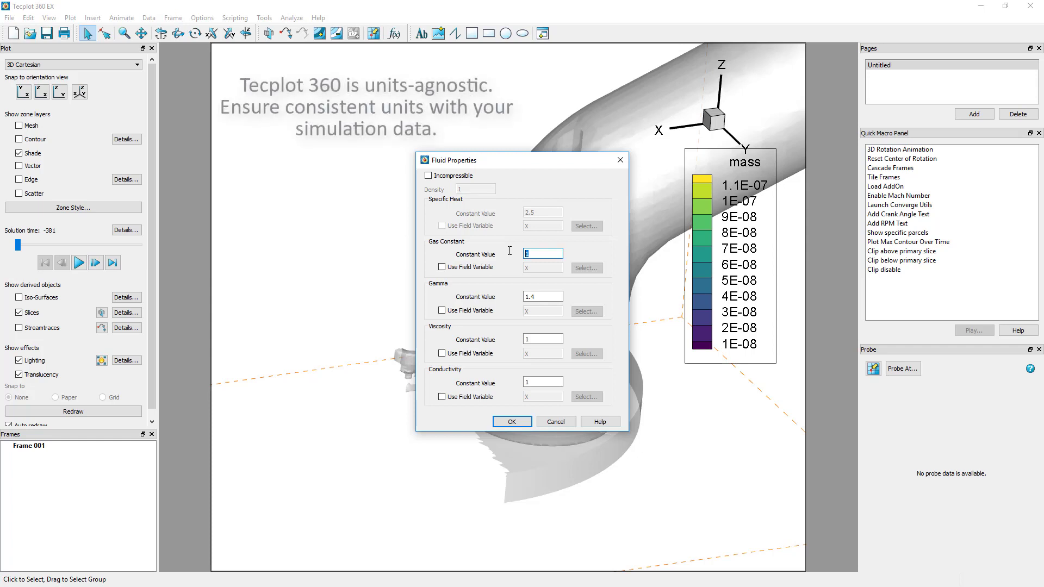
- Enter 287 as the Gas Constant in Fluid Properties and confirm
type("287")
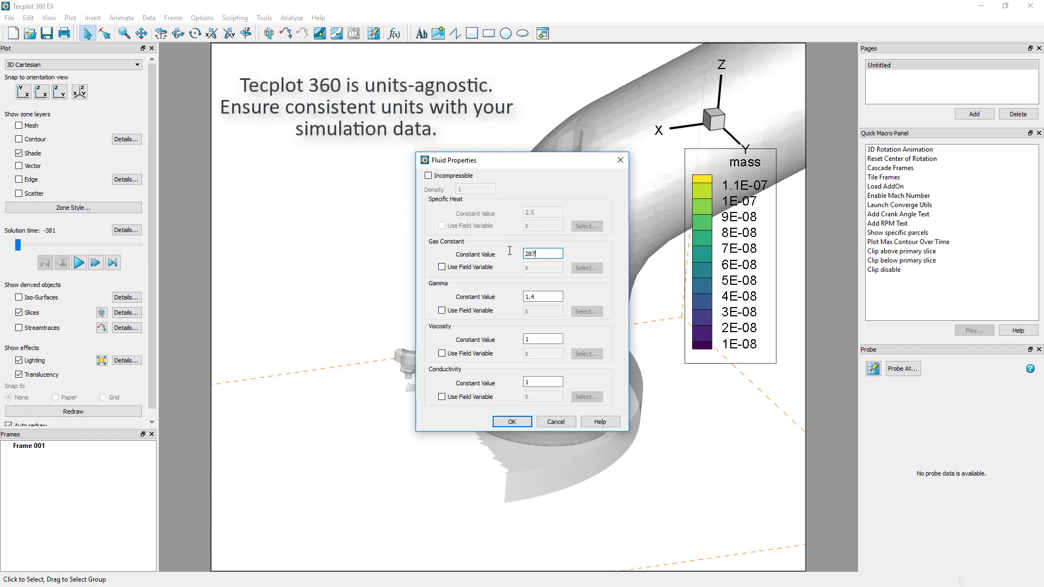
left_click(511, 421)
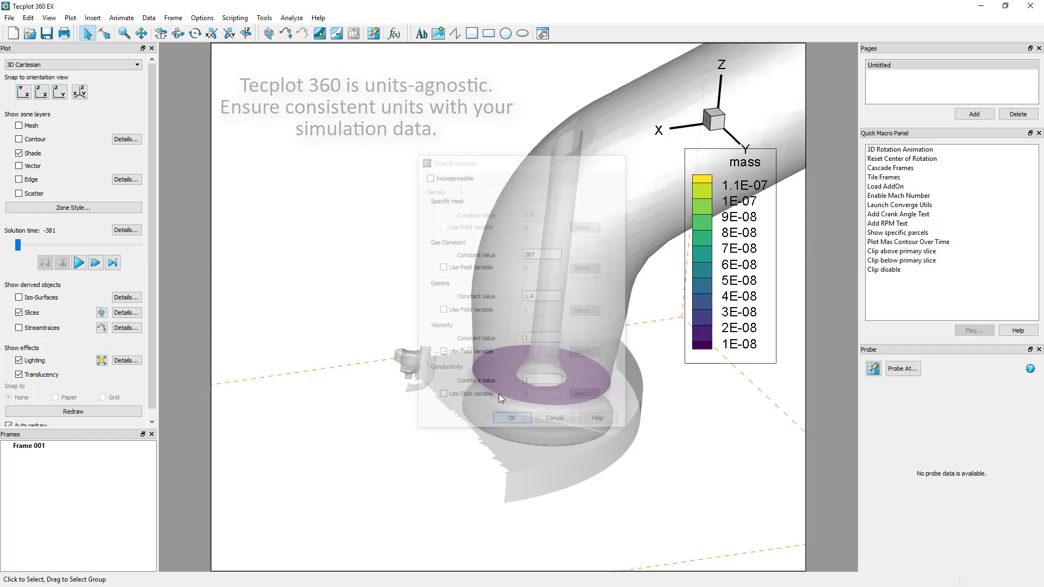
left_click(291, 17)
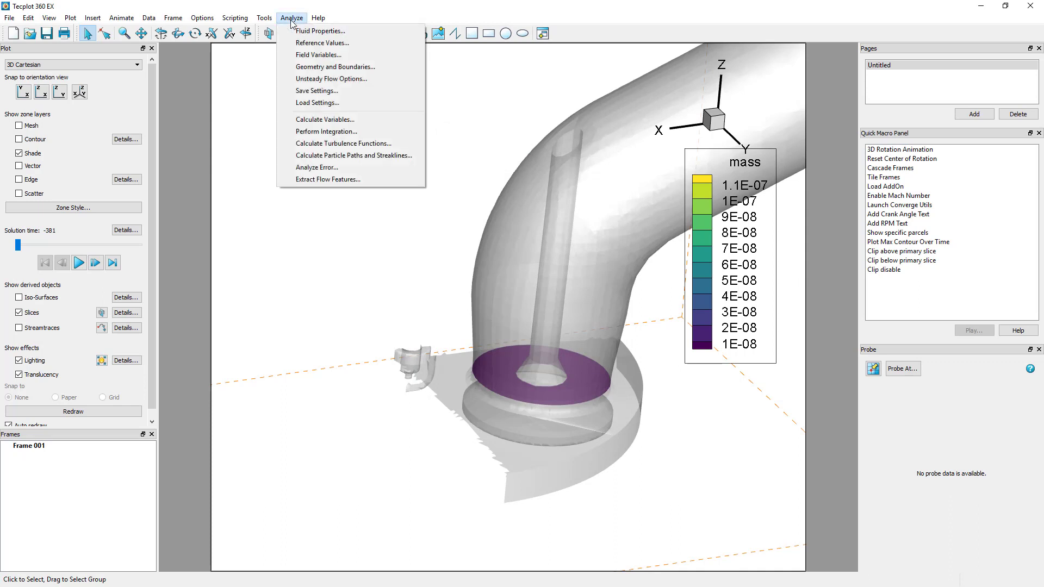
- Define Velocity field variables, with pressure and temp as state variables
left_click(317, 54)
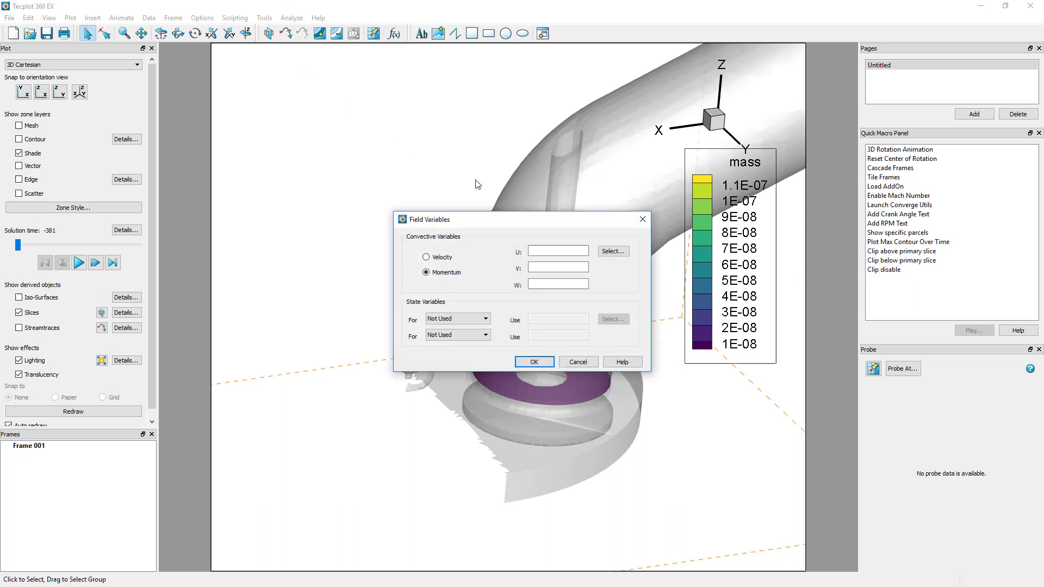
left_click(611, 251)
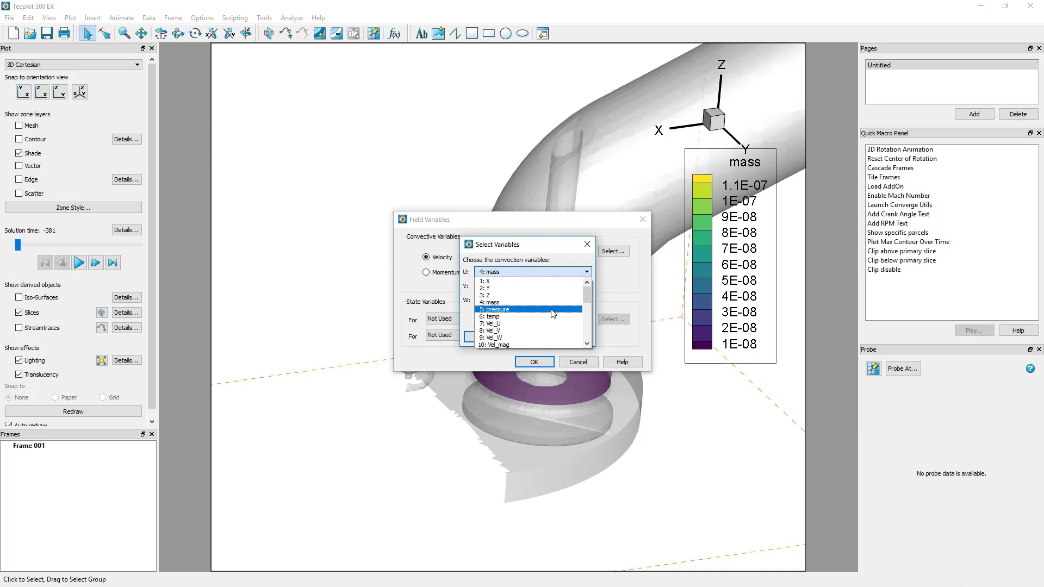
left_click(496, 323)
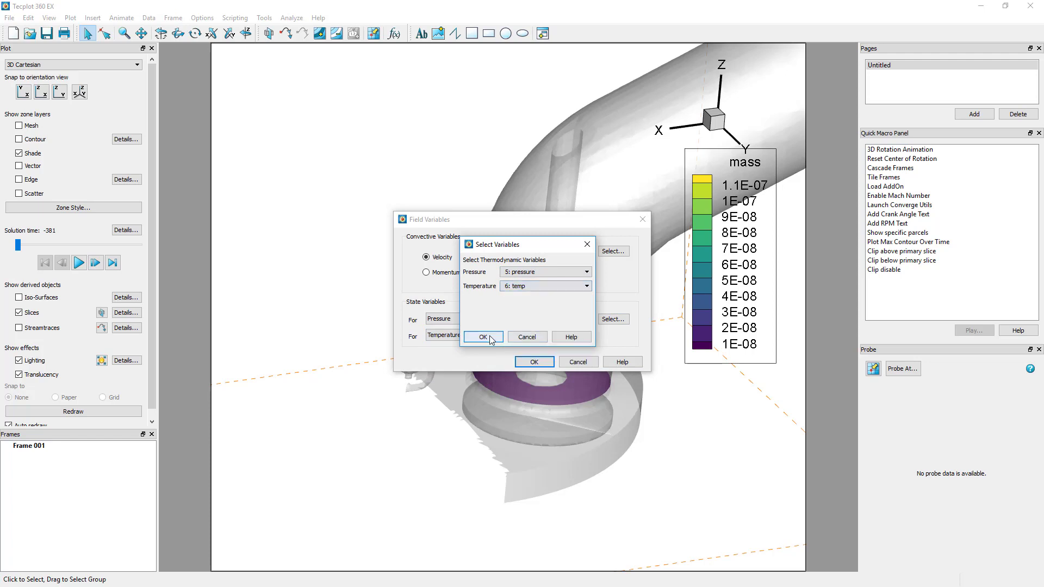
left_click(482, 337)
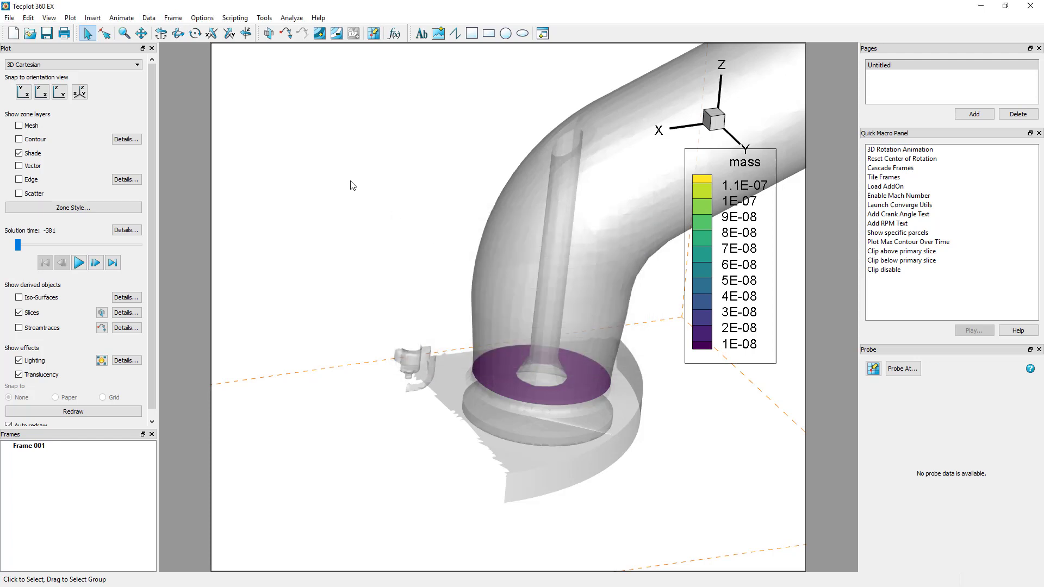
- Integrate Mass Flow Rate by time strands on strand 169, plotting the results
left_click(291, 18)
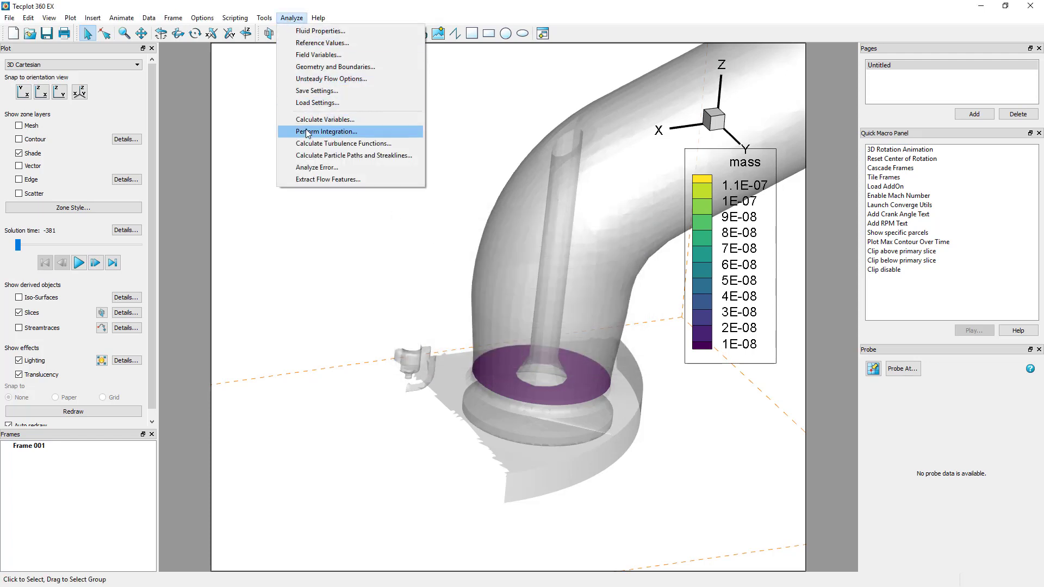
left_click(326, 131)
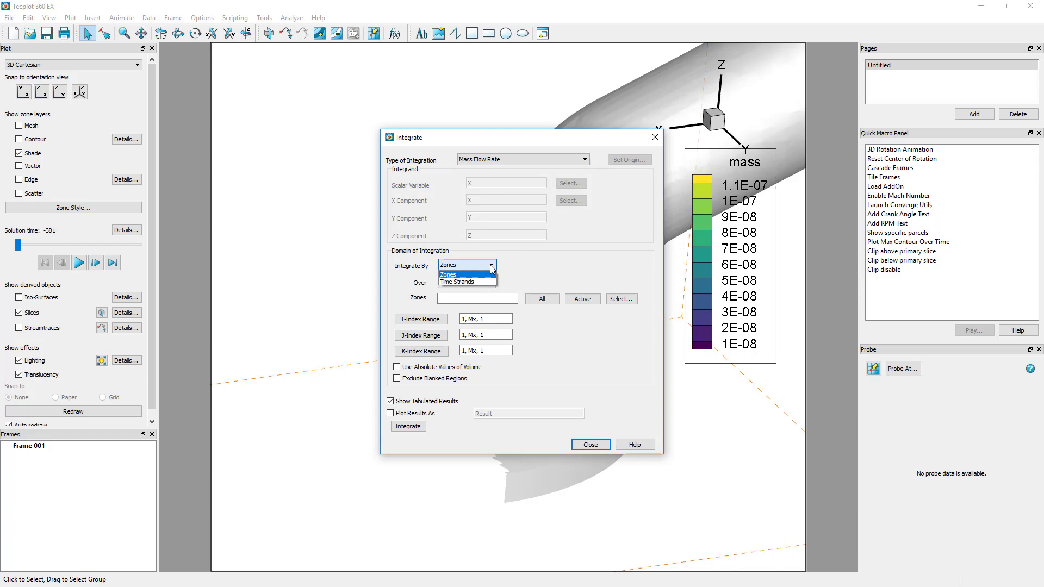
left_click(454, 282)
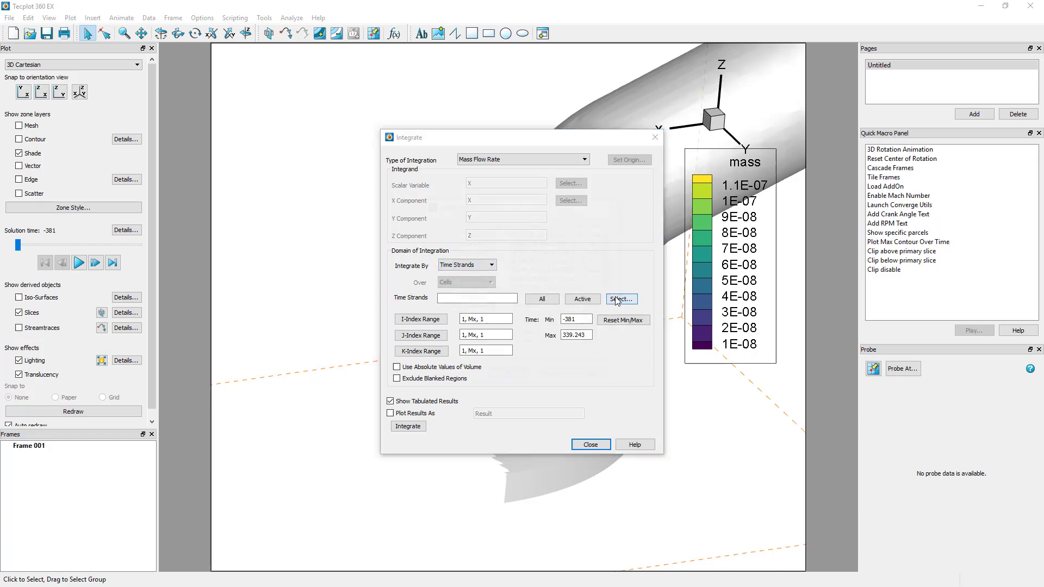
left_click(620, 299)
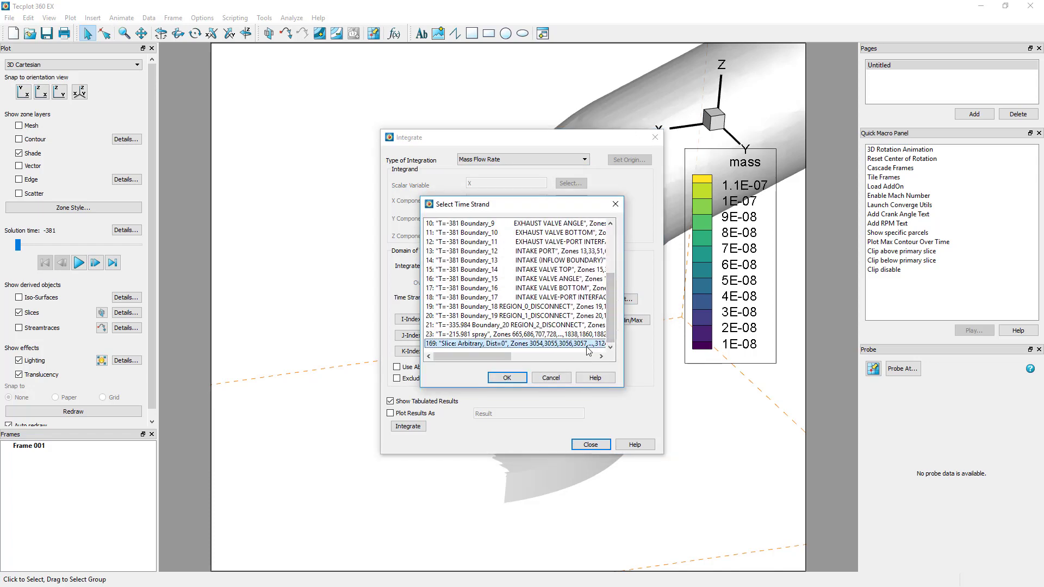
left_click(506, 378)
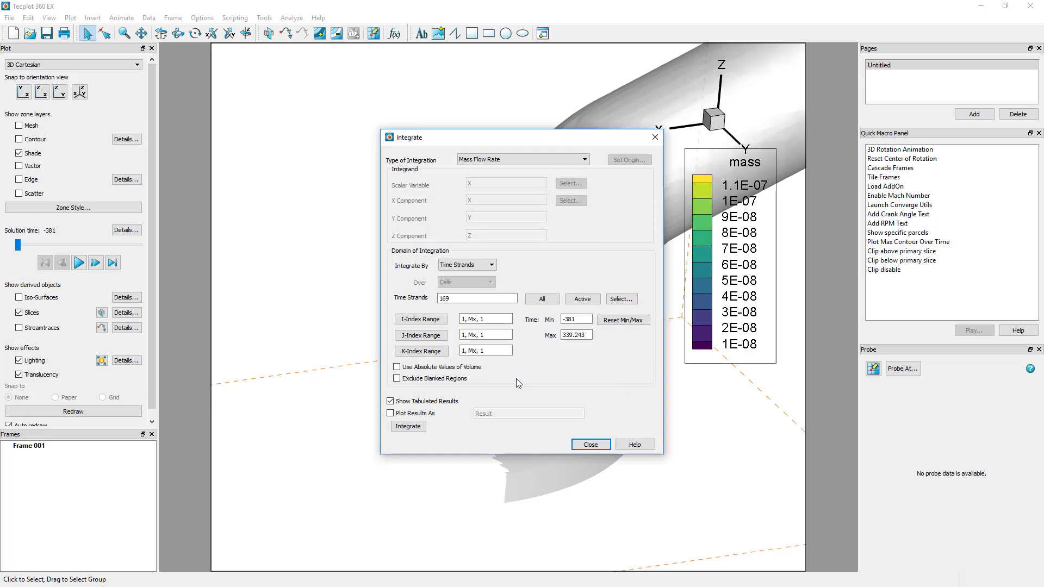
left_click(391, 413)
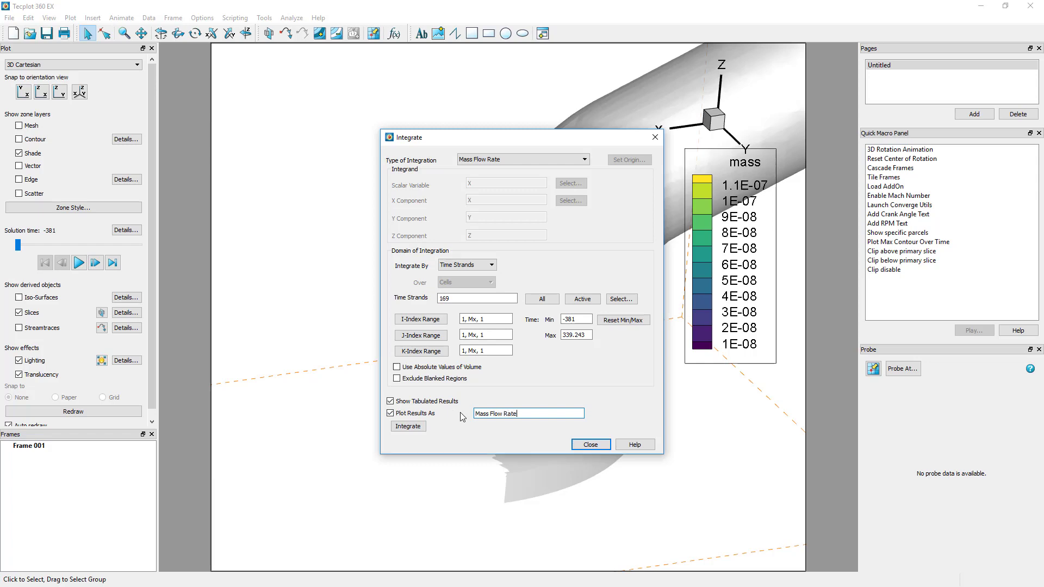
left_click(408, 426)
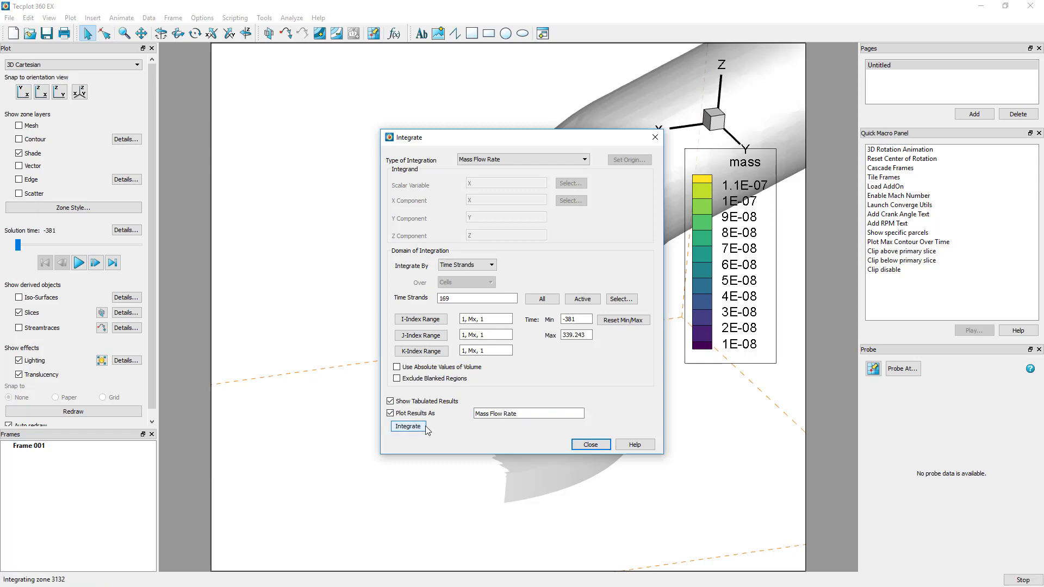
left_click(407, 426)
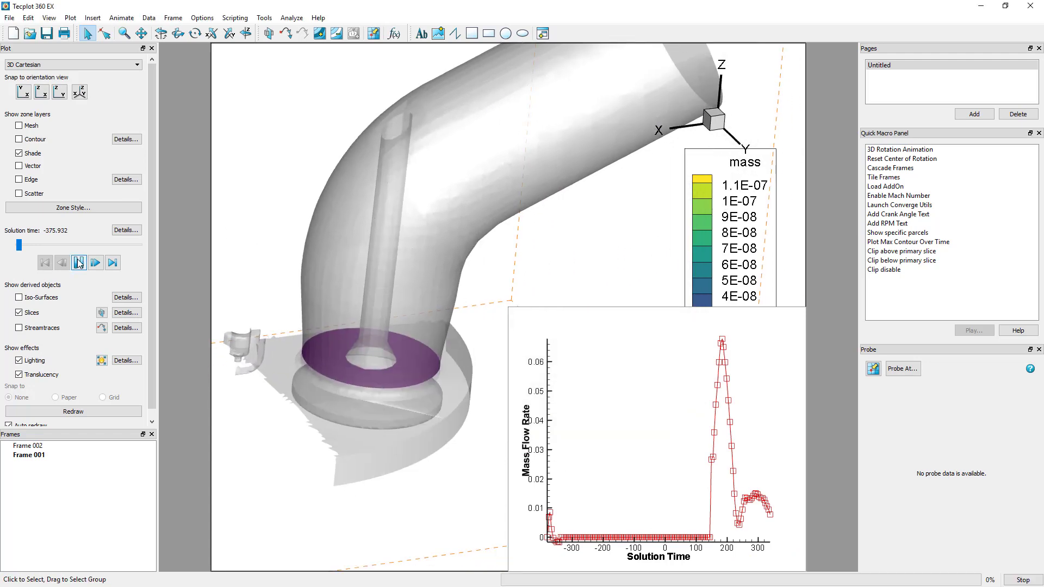
- Play the solution-time animation beside the Mass Flow Rate line plot
left_click(78, 261)
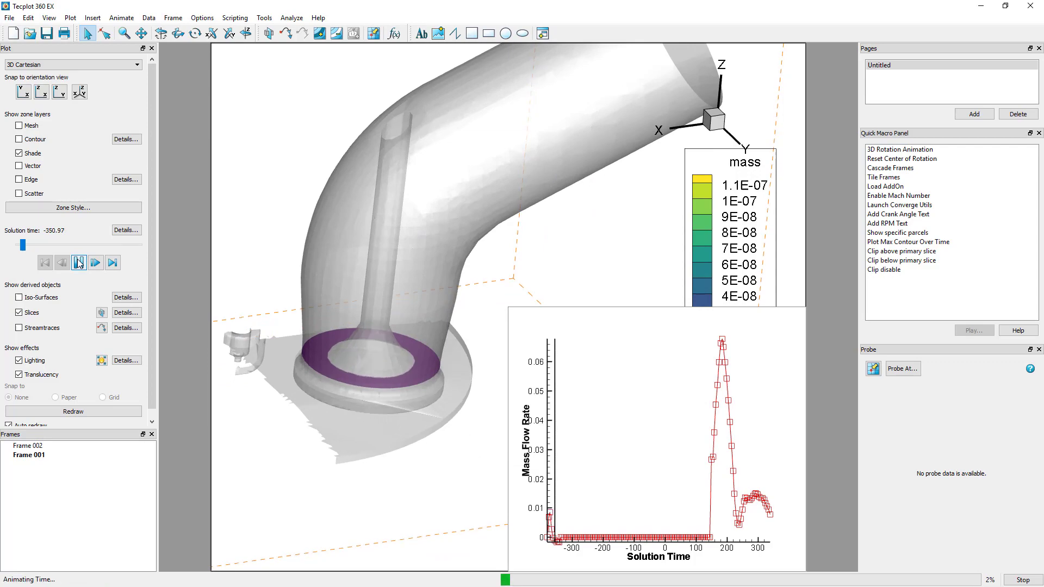